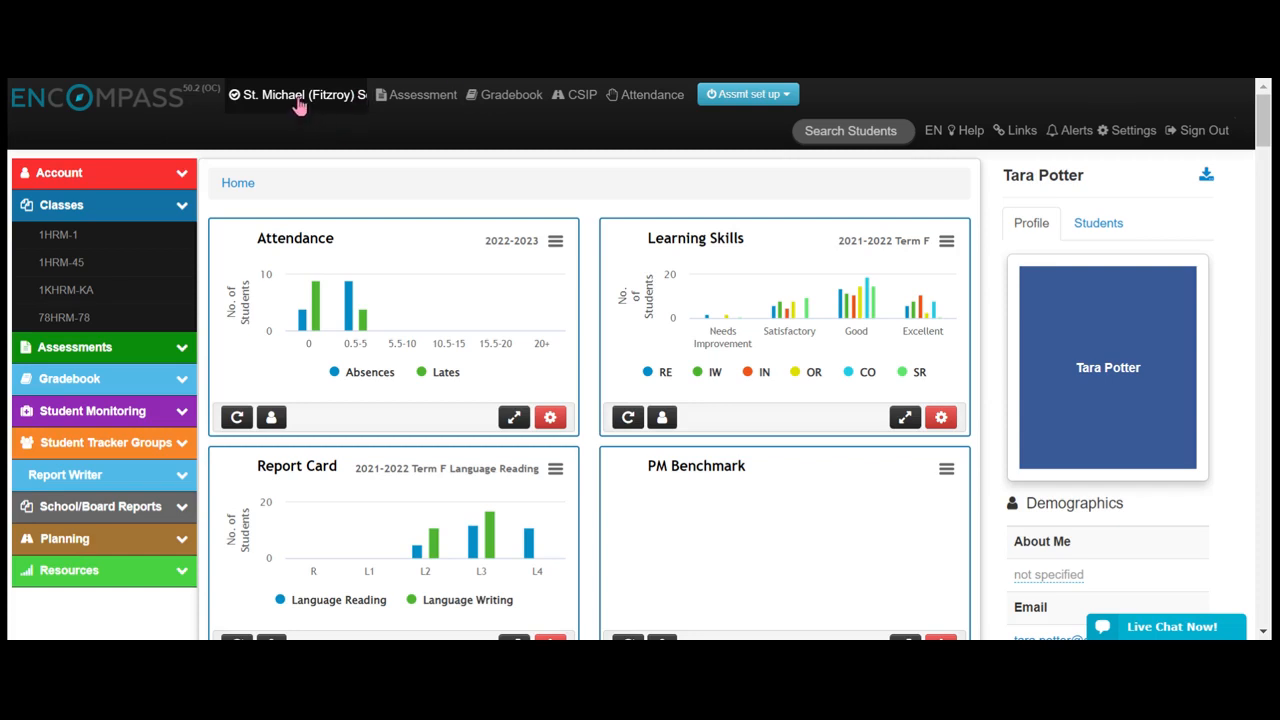
- Switch the active school to St. Michael (Fitzroy) School
click(296, 94)
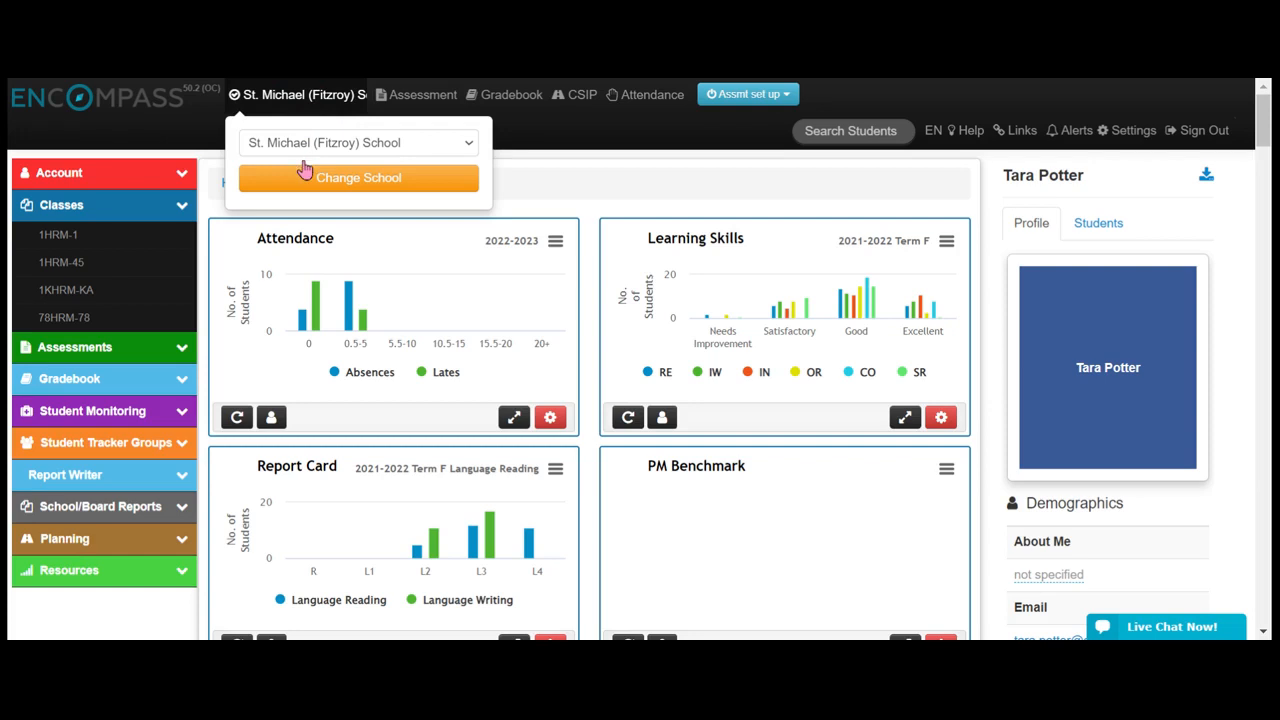
click(358, 177)
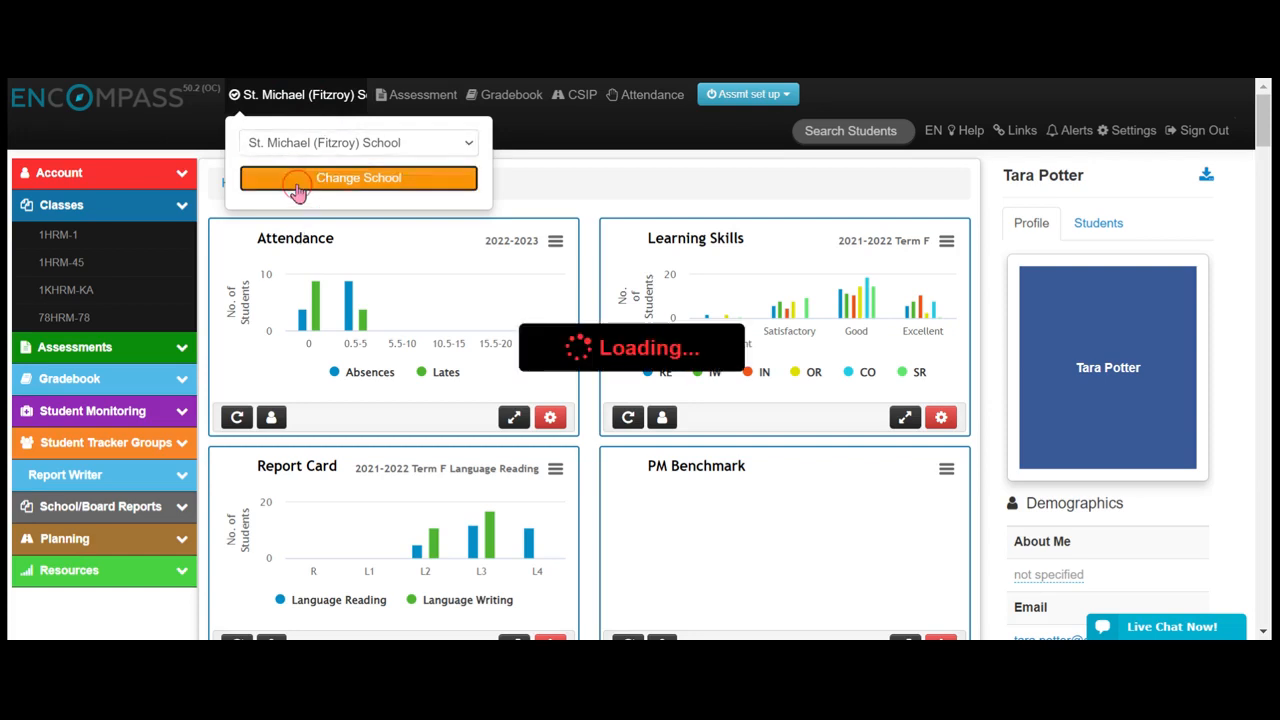
click(358, 177)
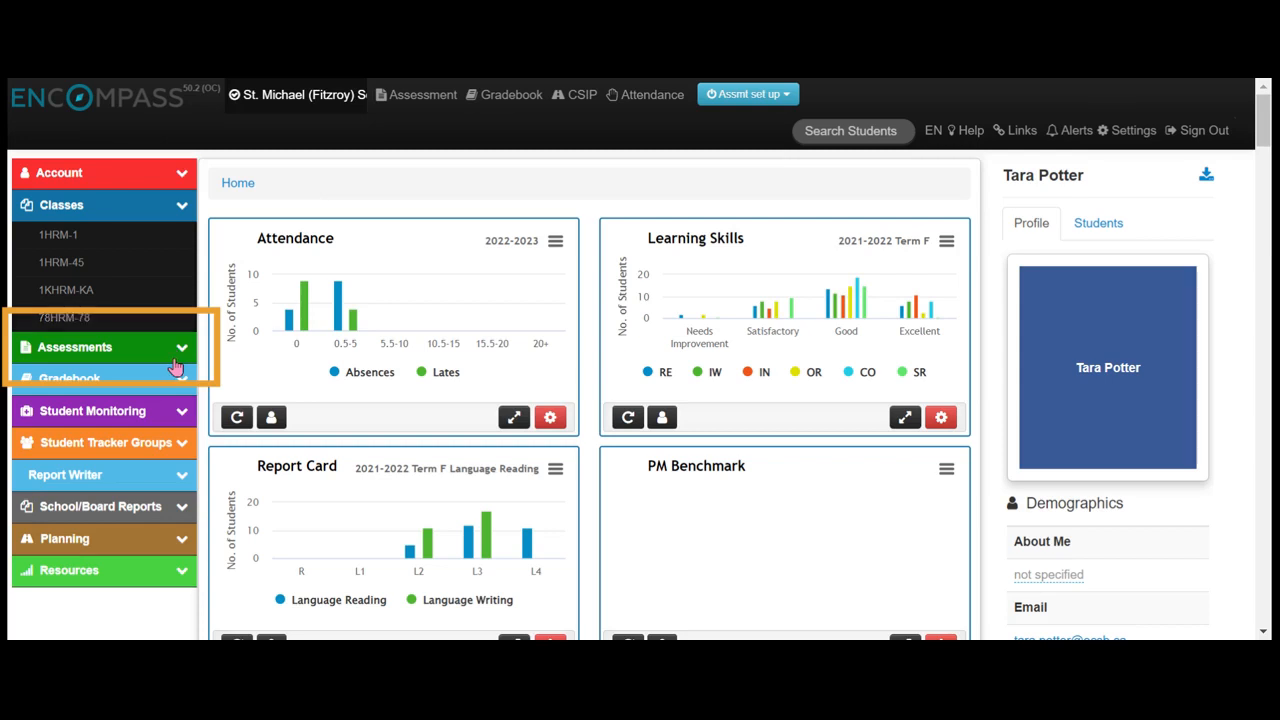
- Open Assessment Data Entry for class 1HRM-1
click(74, 347)
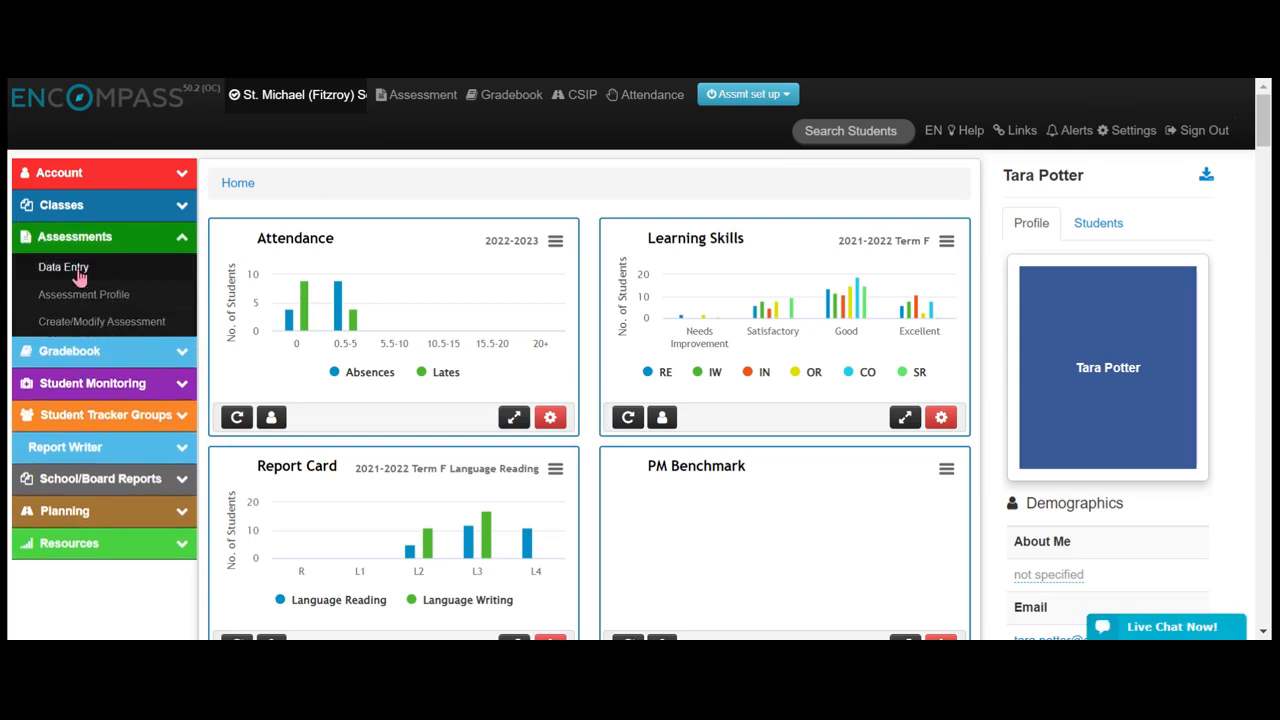
click(63, 267)
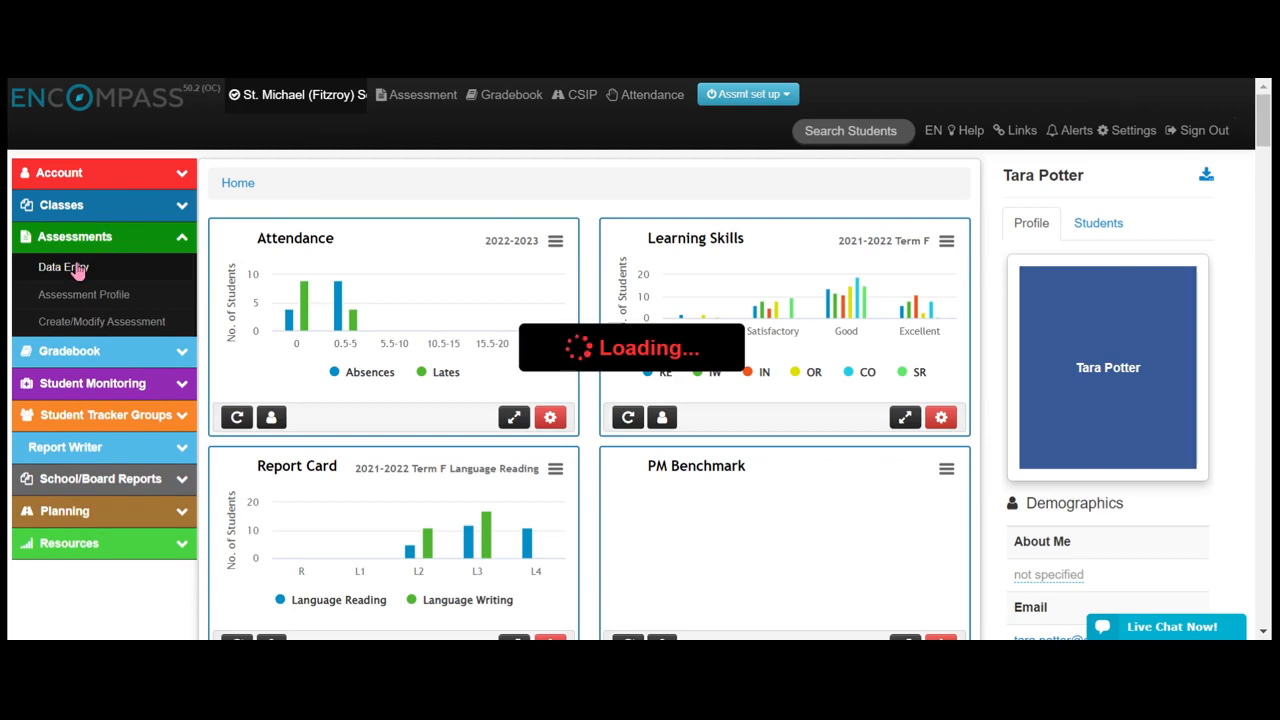
click(63, 267)
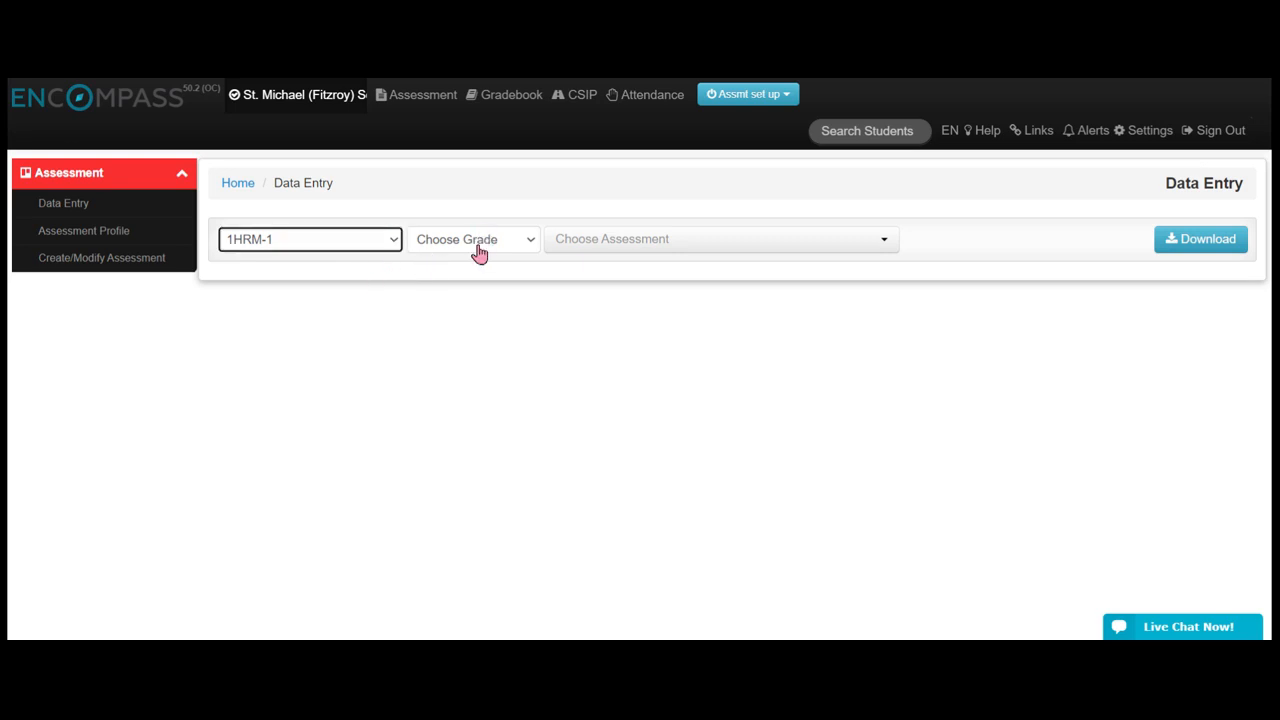
- Choose grade 01 and the DIBELS GR1 - Beginning assessment
click(473, 239)
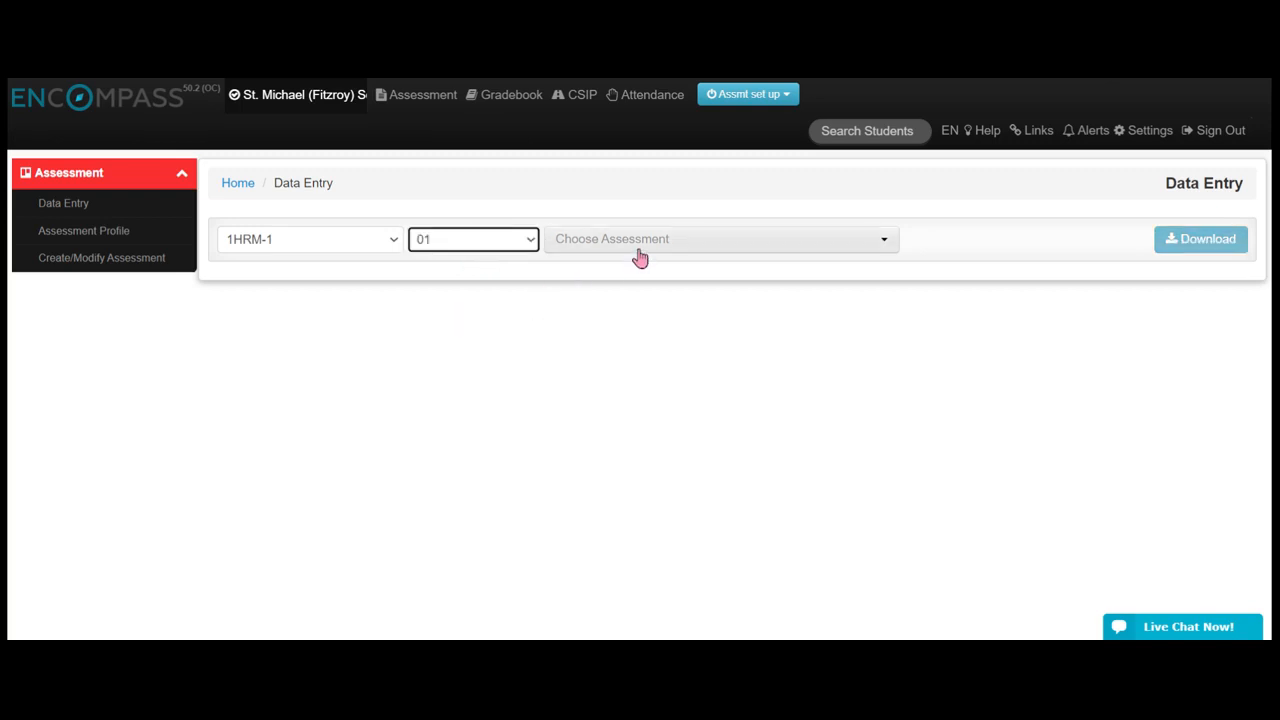
click(715, 239)
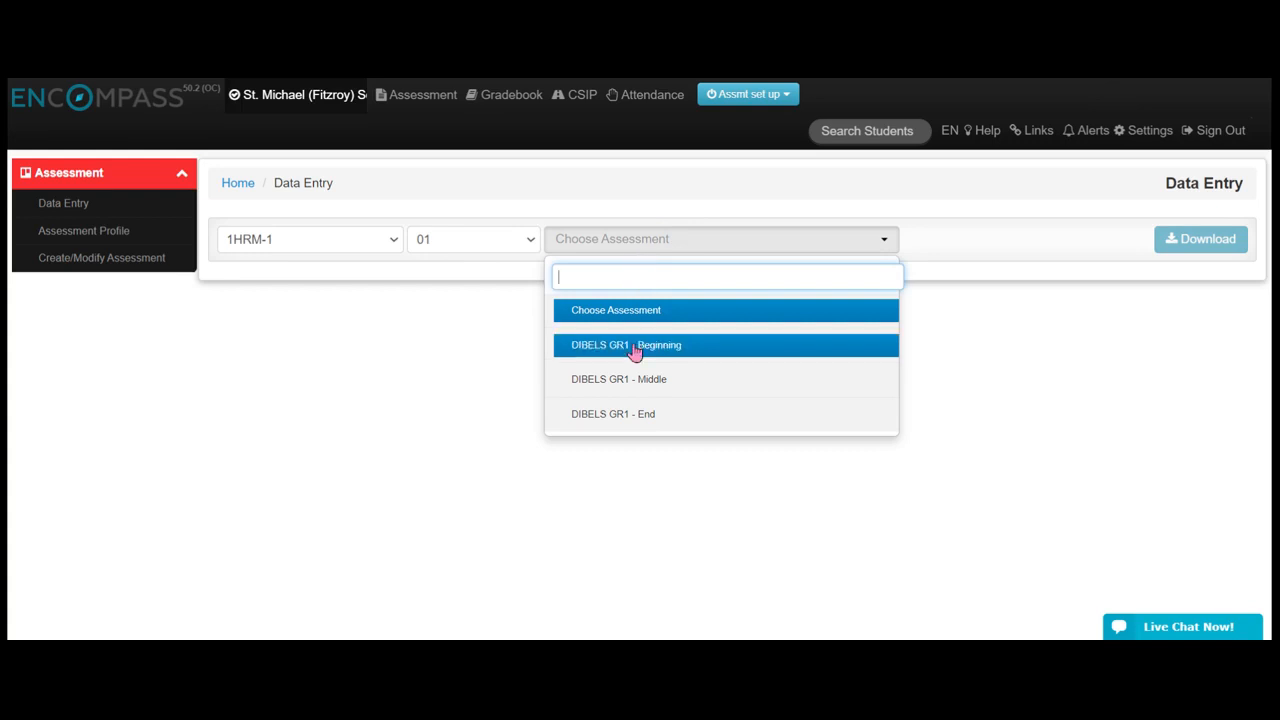
click(626, 345)
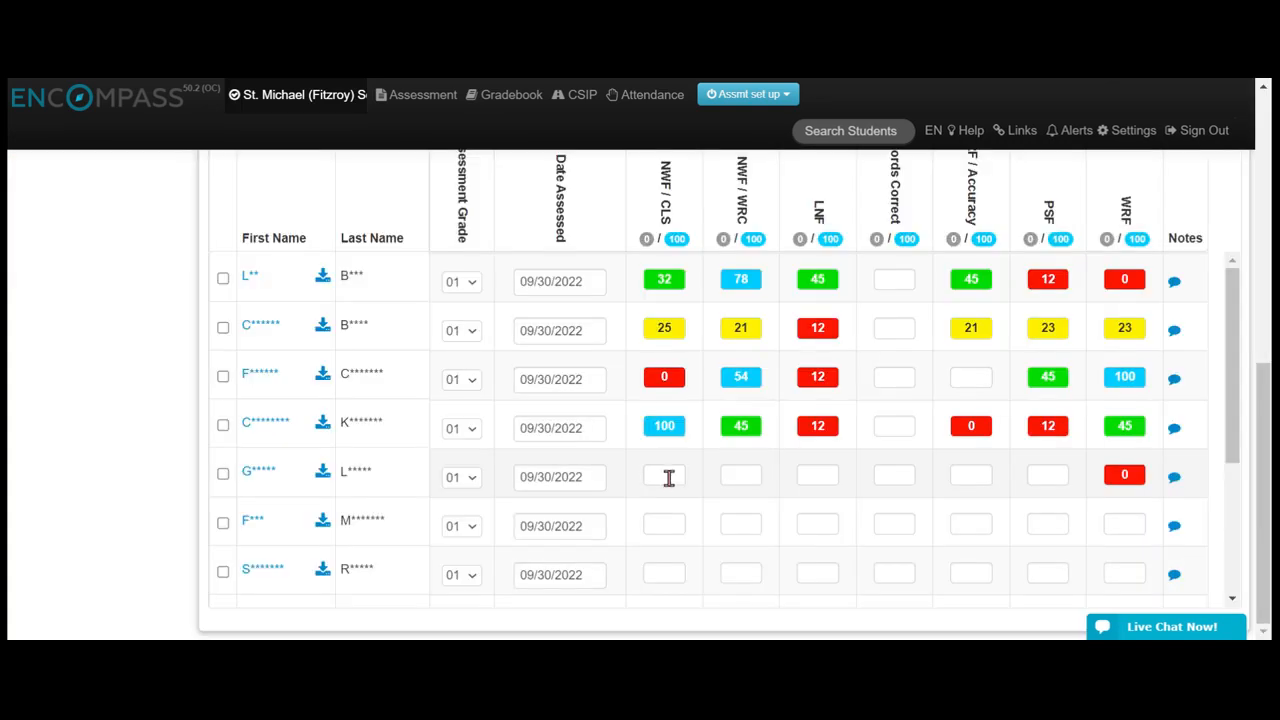
- Fill the fifth row with NWF/CLS 34, NWF/WRC 56, LNF 89 and ORF 67
click(664, 476)
text(34)
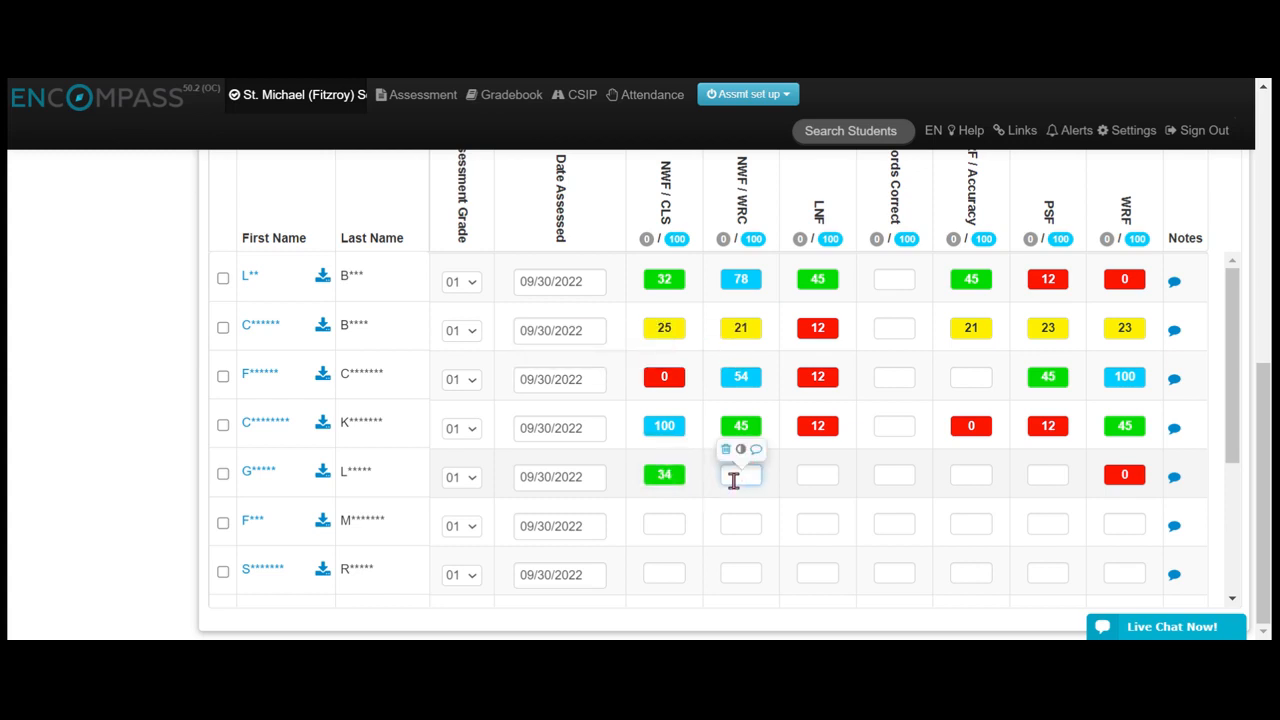
text(56)
click(818, 476)
text(89)
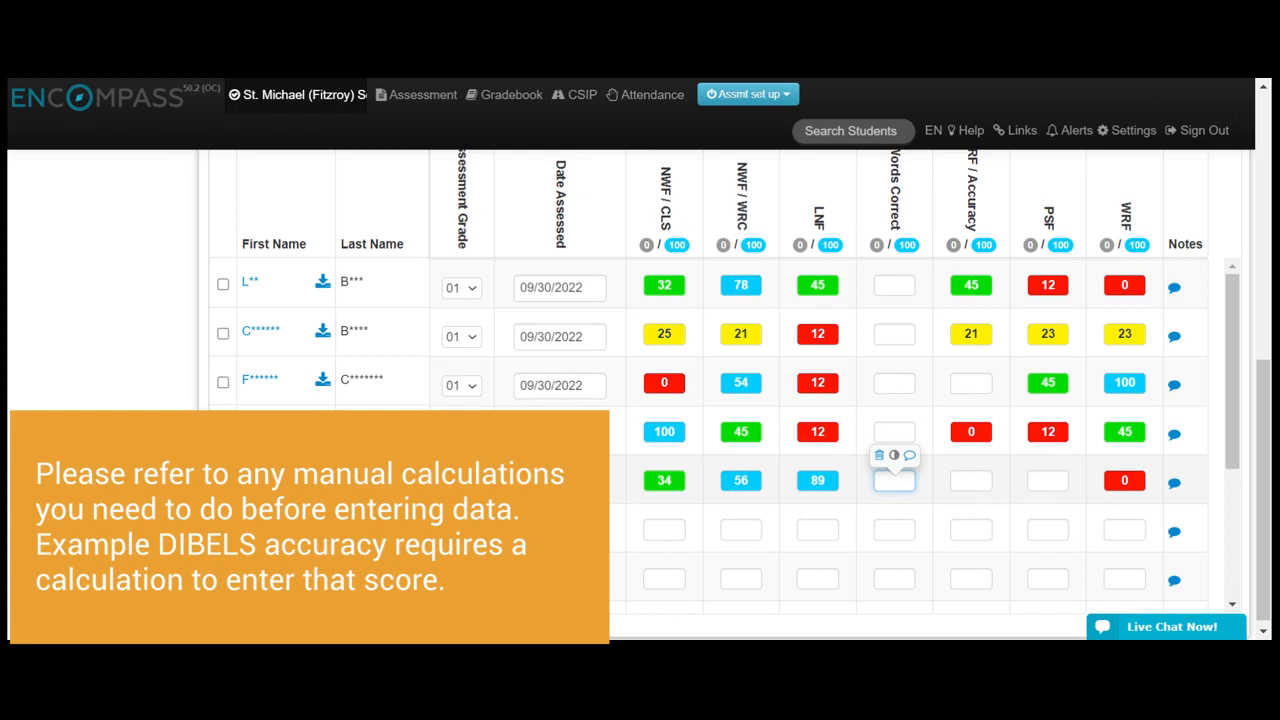
text(67)
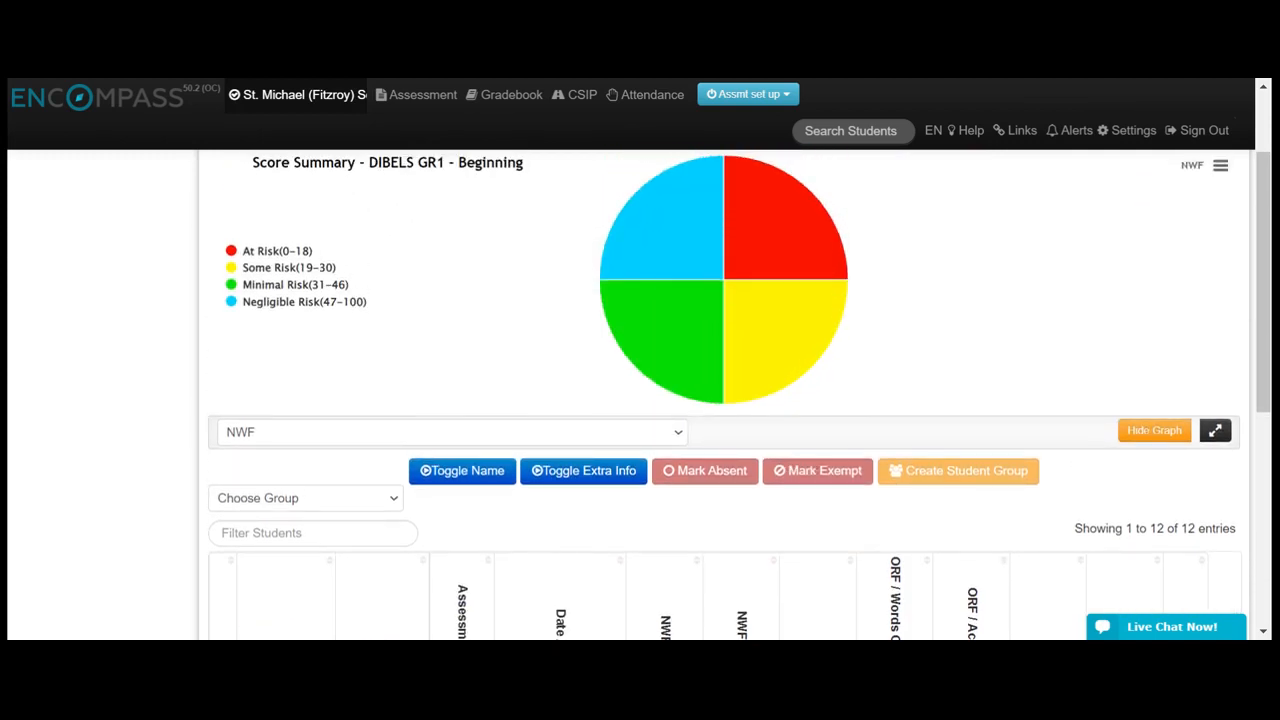
mouse_move(677, 435)
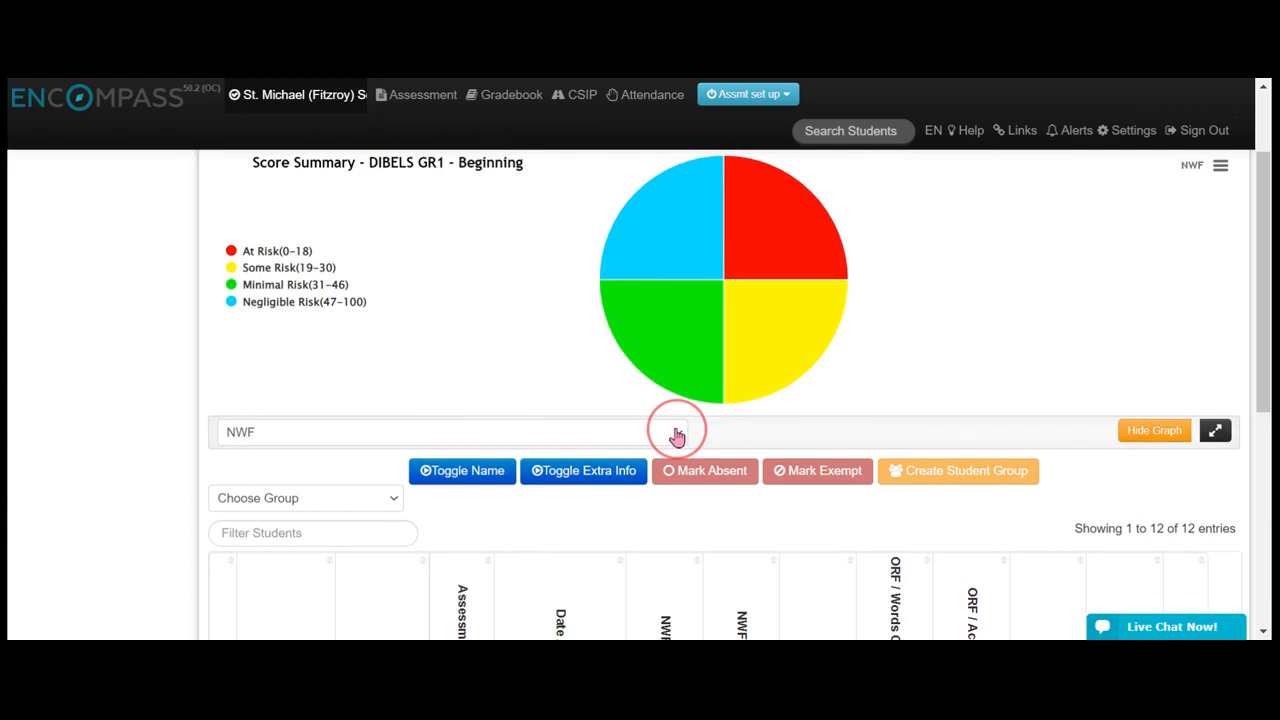
mouse_move(628, 457)
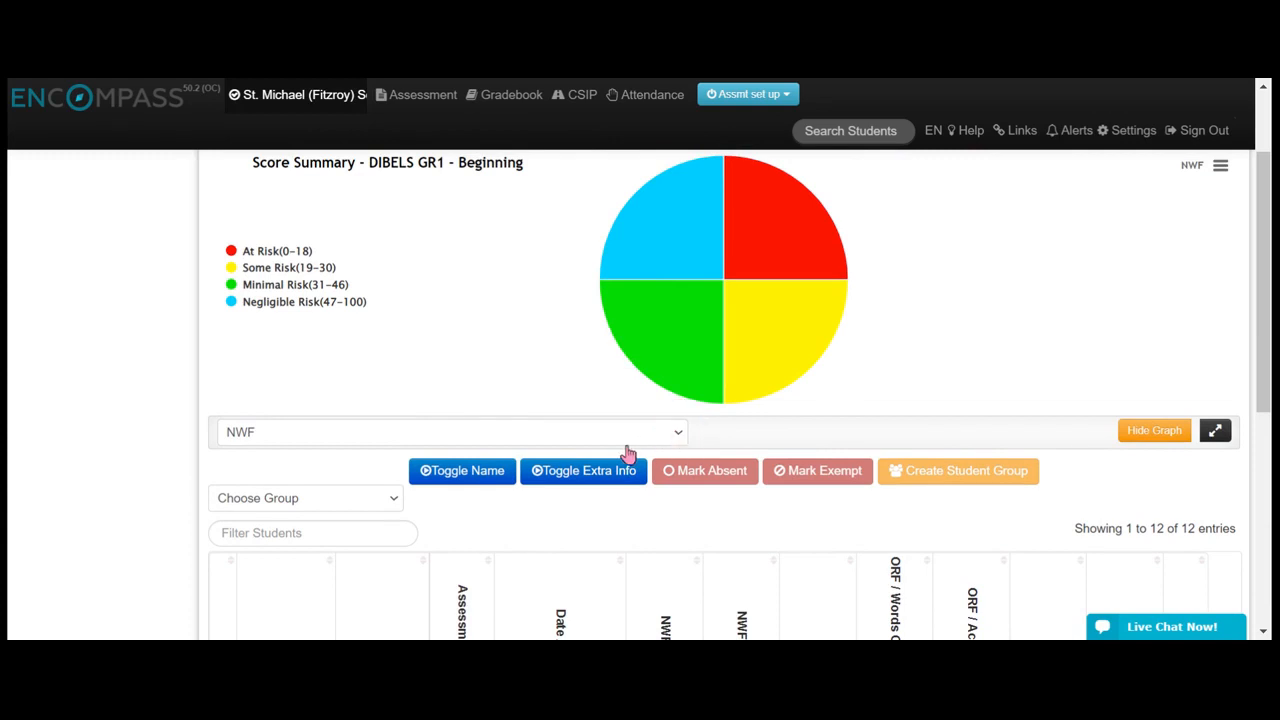
- Switch the Score Summary pie chart to the CLS measure
click(450, 431)
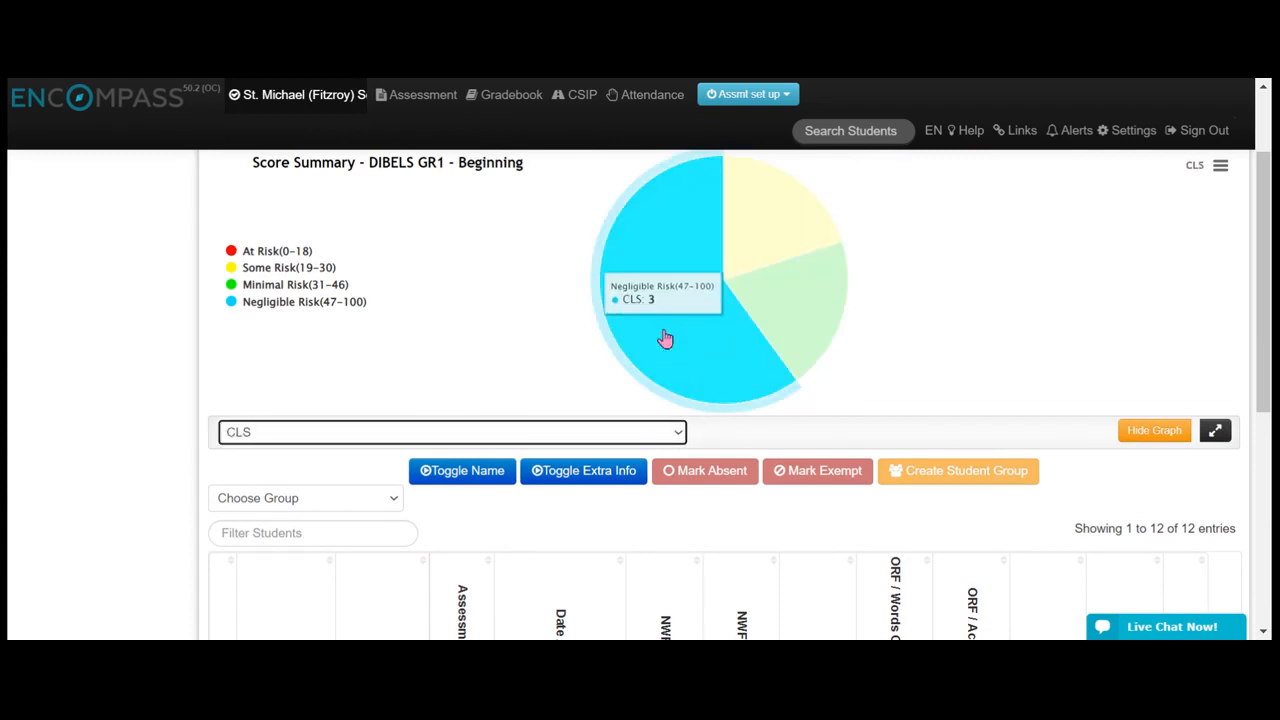
mouse_move(665, 337)
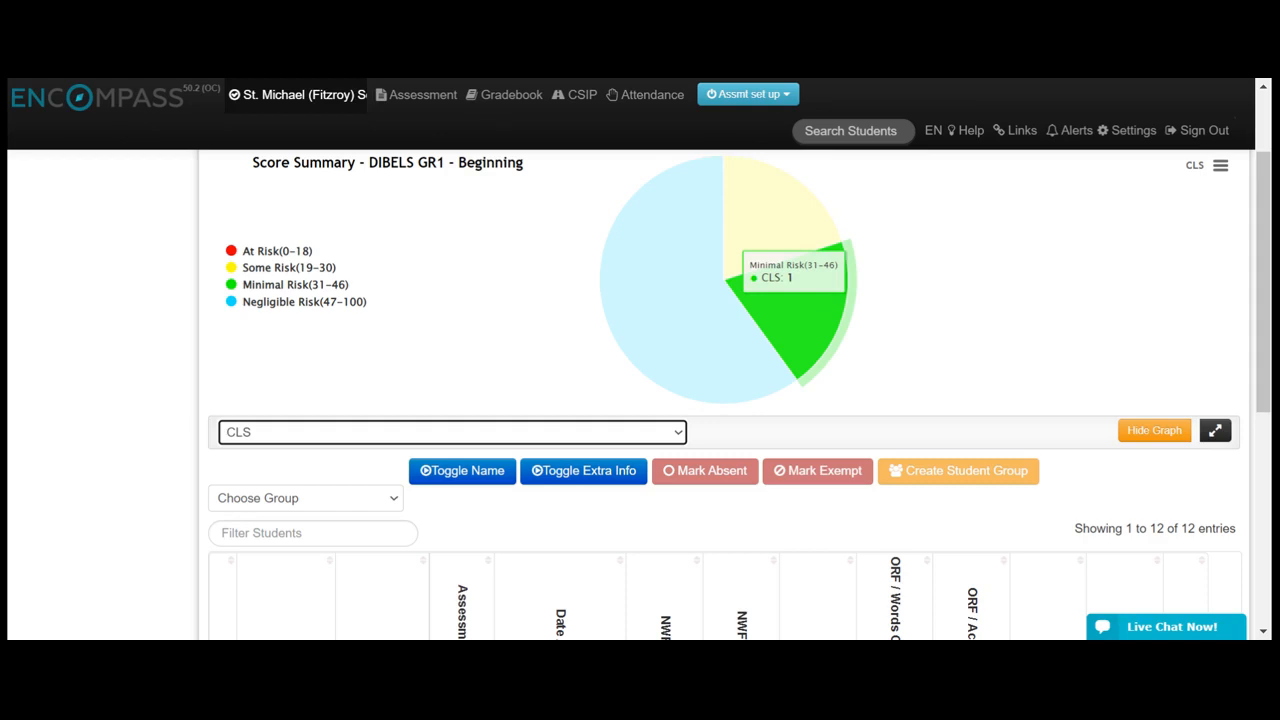
scroll(down, 3)
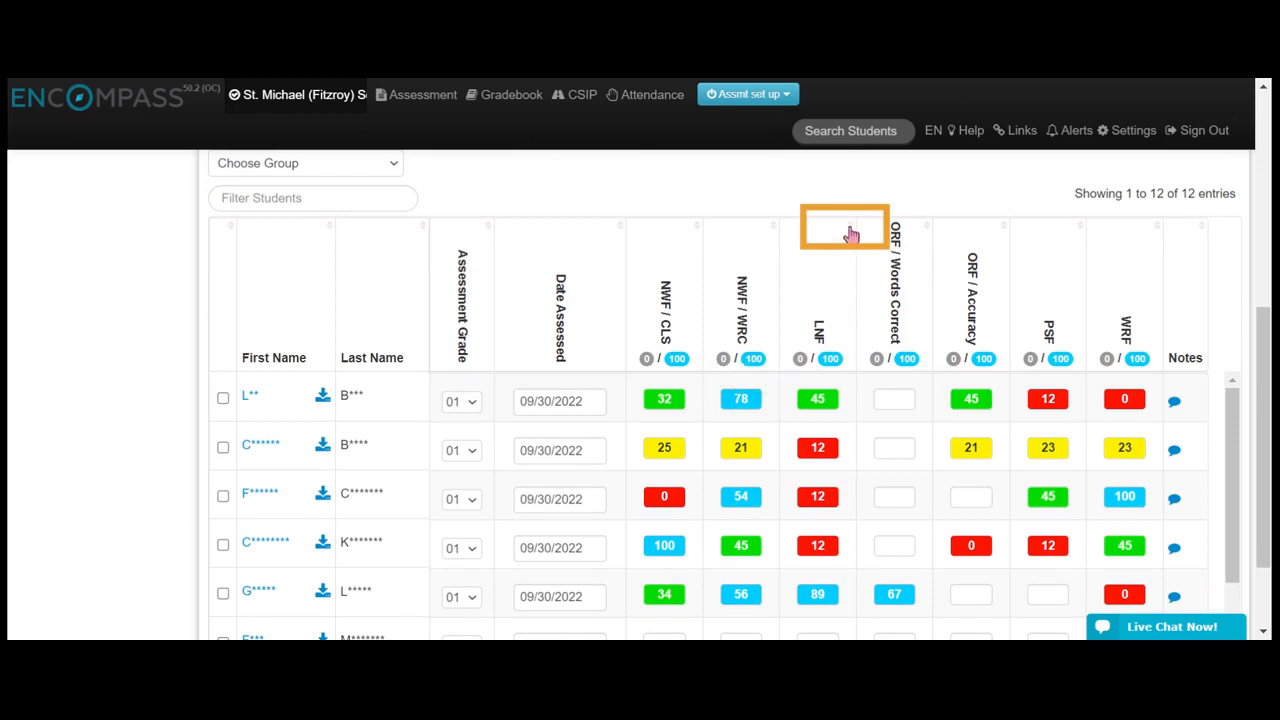
- Sort the score grid by LNF, then reverse the sort order
scroll(down, 3)
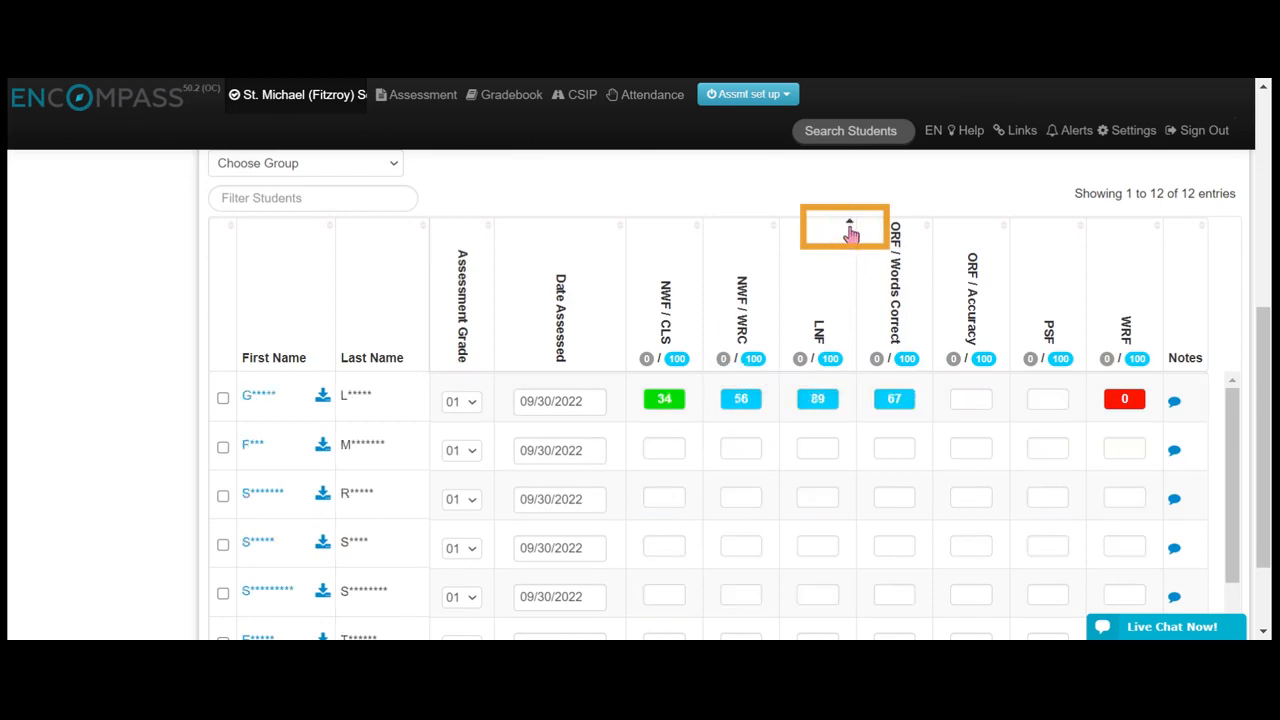
click(844, 228)
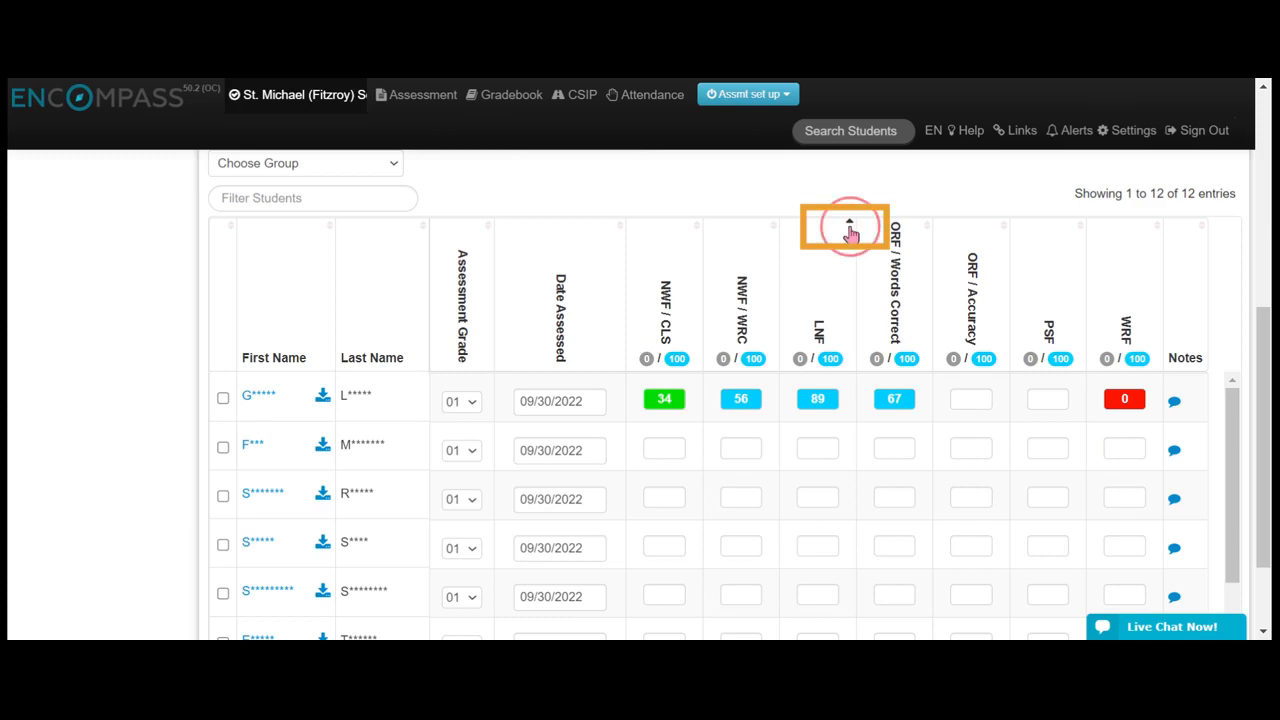
click(849, 225)
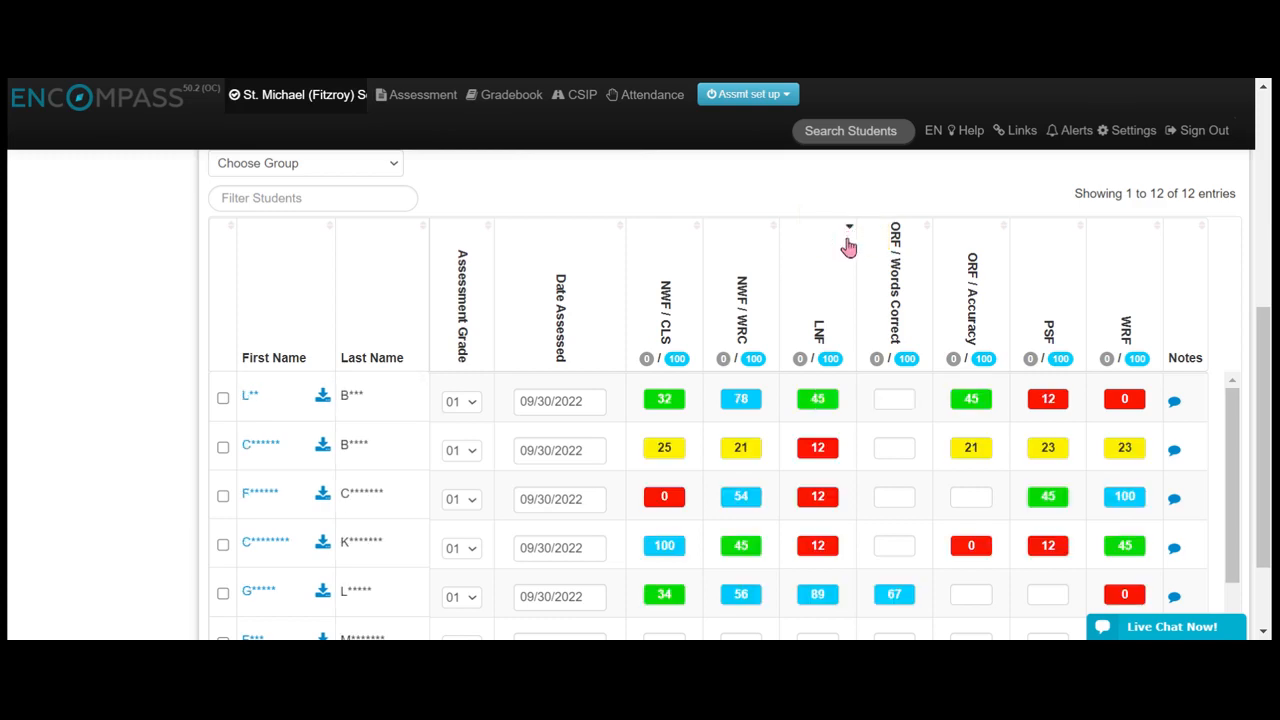
mouse_move(835, 260)
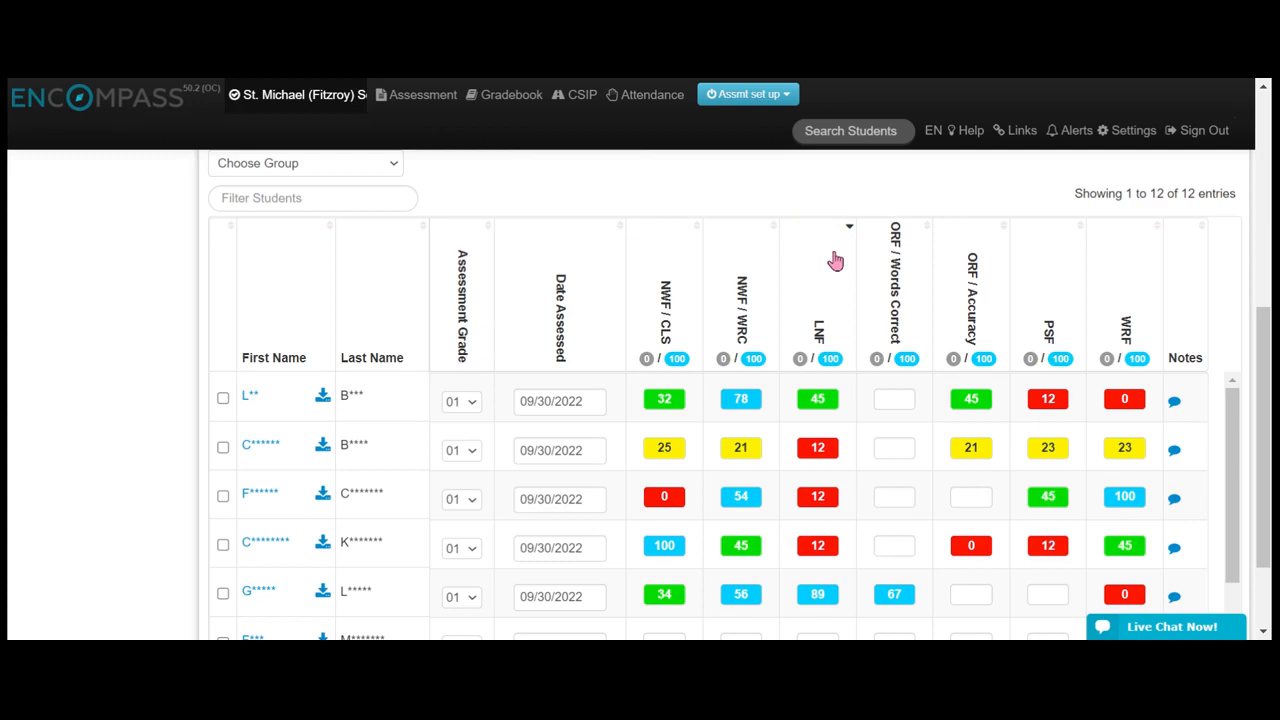
mouse_move(755, 237)
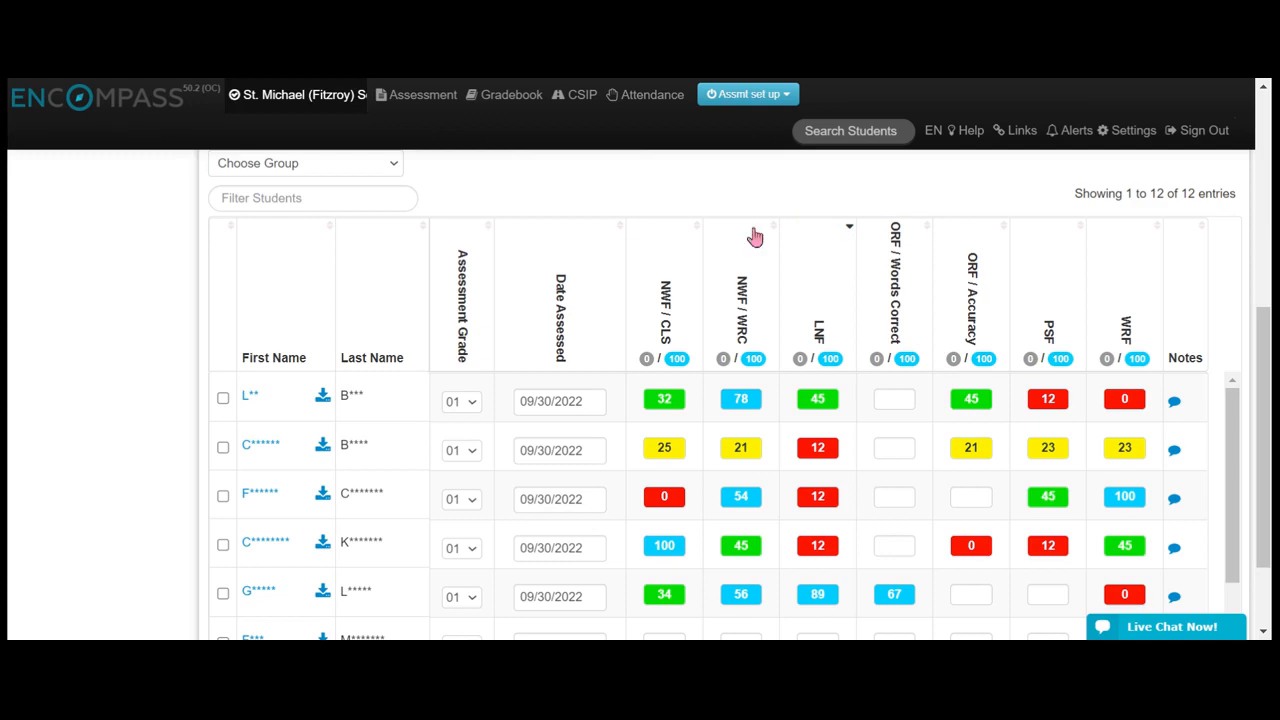